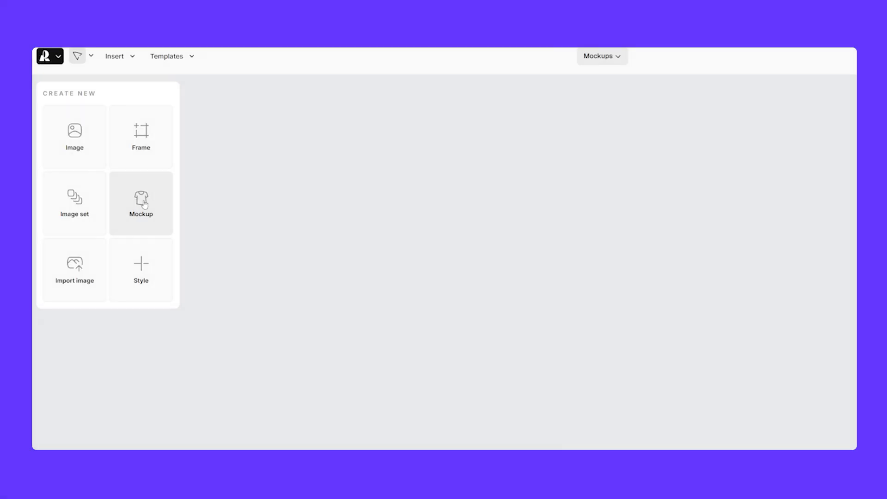
Step: Insert a 1024×1024 mockup frame from Create New and browse the style library
left_click(140, 202)
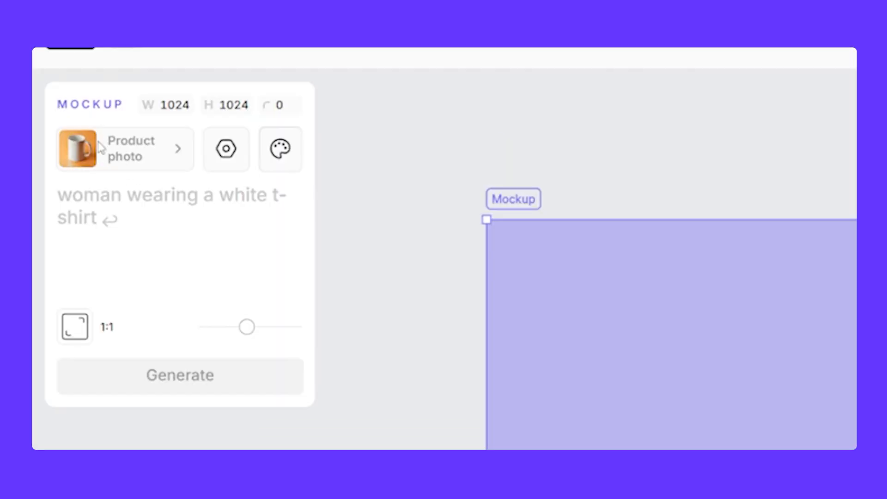
mouse_move(154, 156)
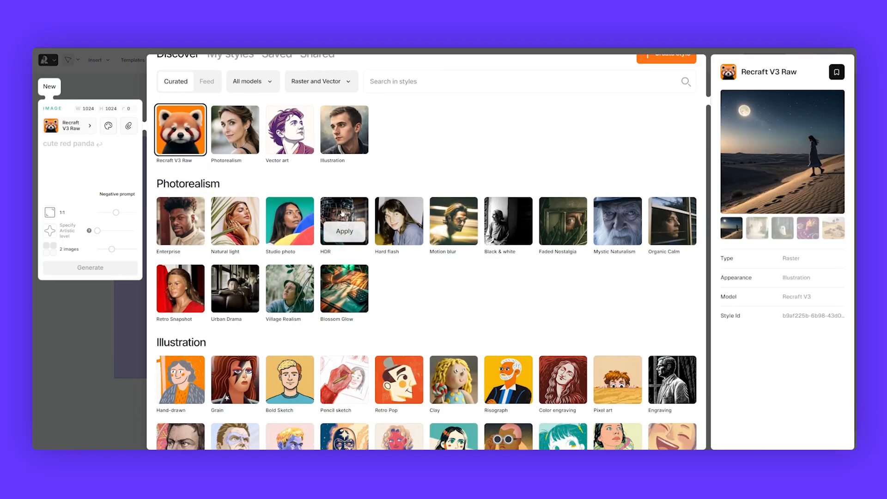
scroll("down", 3)
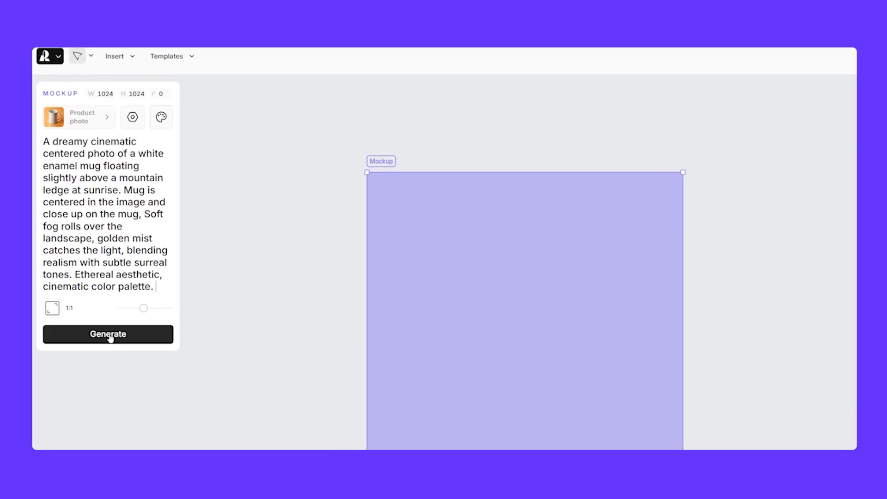
Step: Generate the white enamel mug on a foggy mountain ledge at sunrise from the prompt
left_click(108, 333)
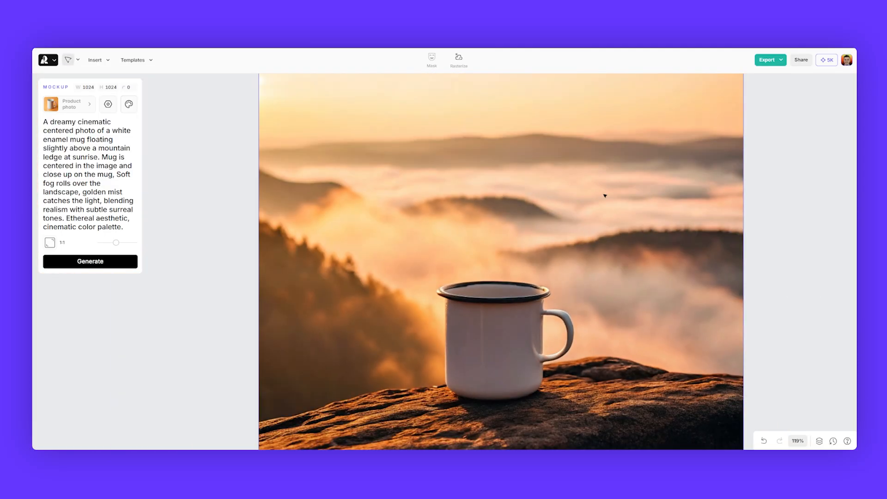
Step: Search the Discover styles browser for 'logo' to show logo style results
scroll("down", 3)
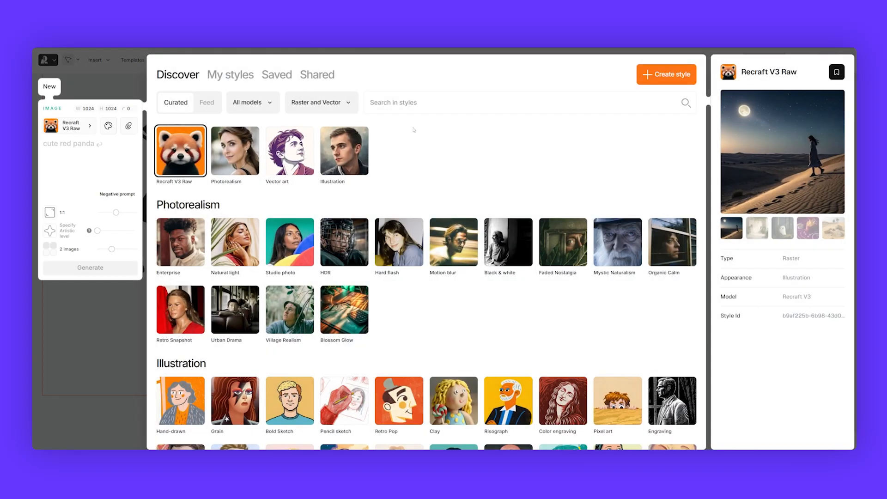
type("logo")
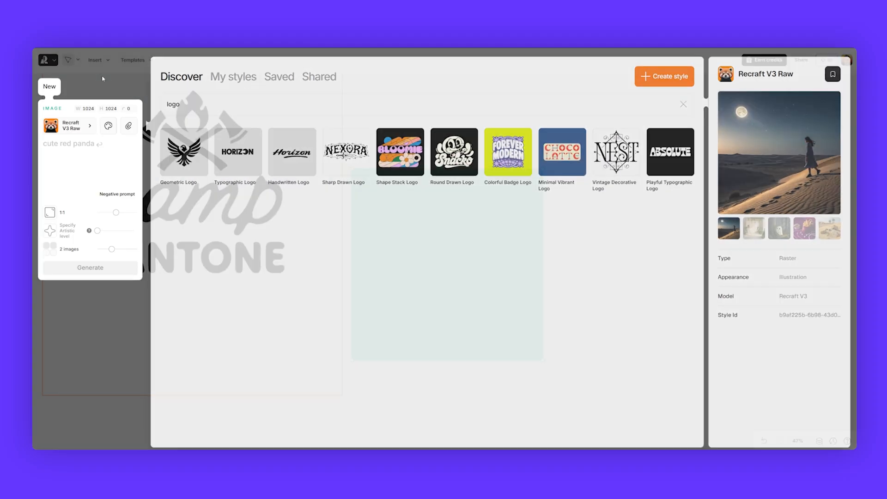
Step: Choose a logo style and place the generated black camp PANTONE logo on the mug
left_click(683, 104)
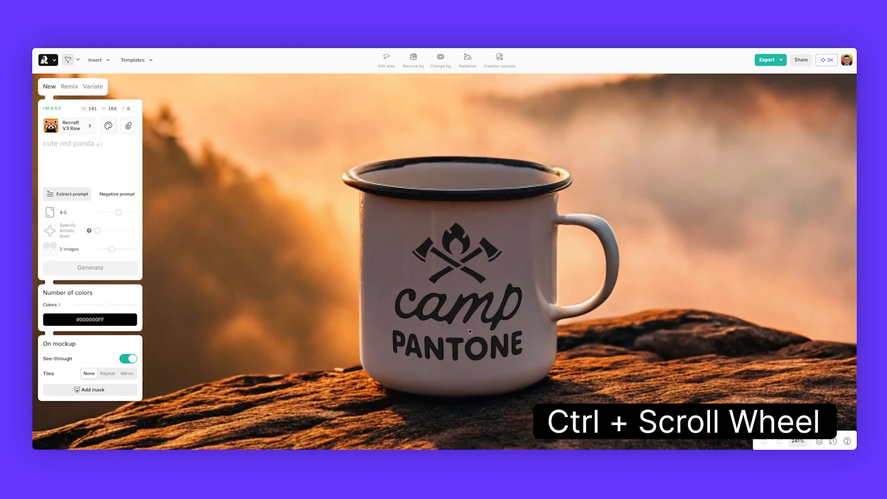
scroll("down", 3)
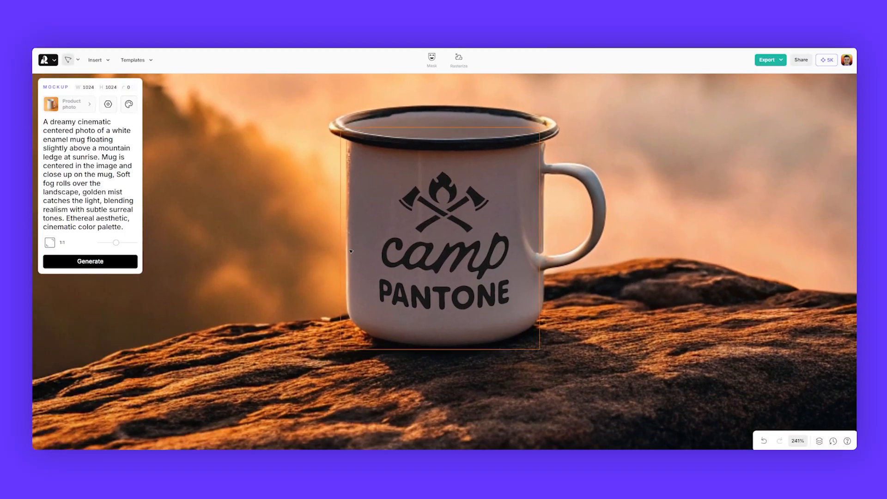
Step: In Edit vector colors, try the green swatch for the logo and browse other palettes
left_click(129, 104)
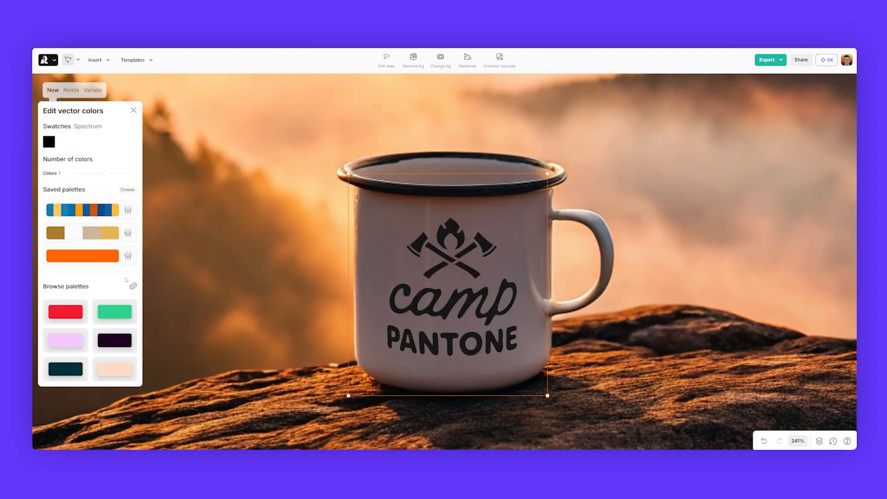
left_click(115, 311)
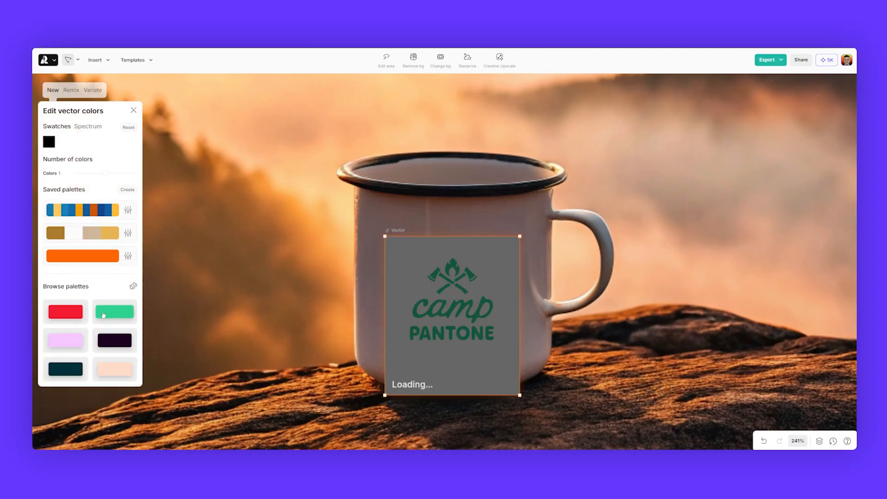
left_click(113, 311)
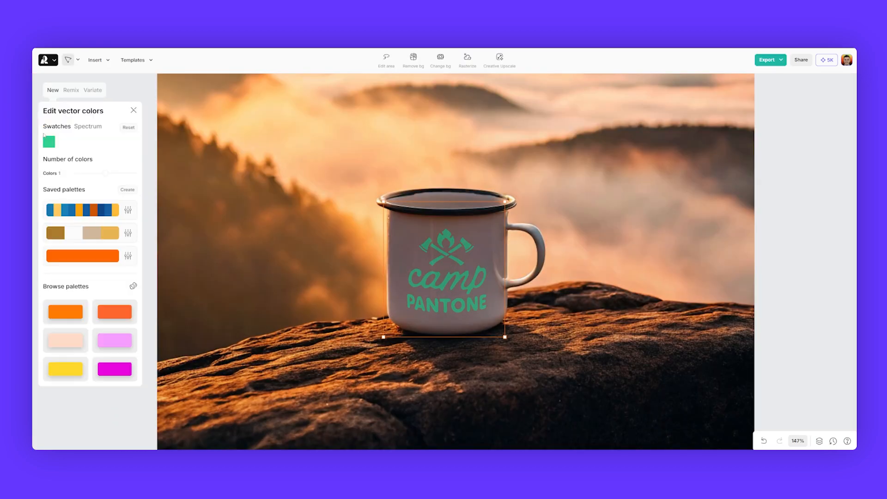
left_click(49, 142)
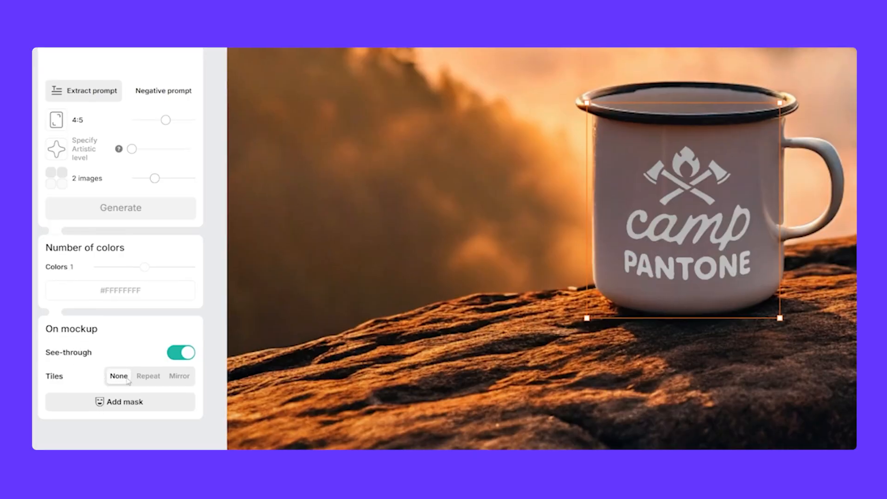
Step: Set Tiles to None so the white #FFFFFF logo does not repeat across the mug
left_click(148, 376)
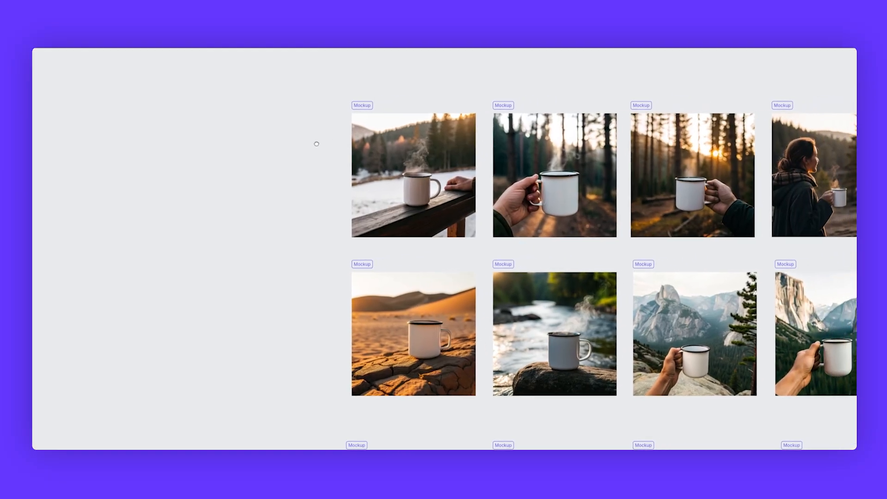
scroll("right", 3)
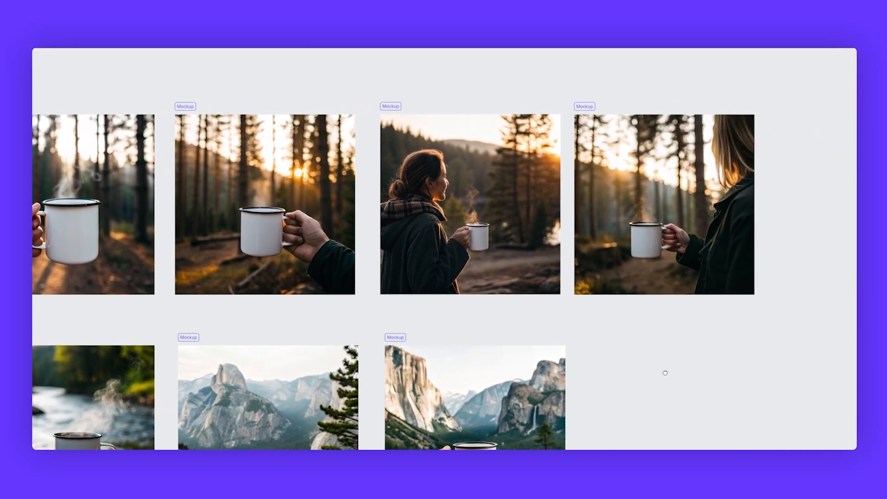
scroll("down", 3)
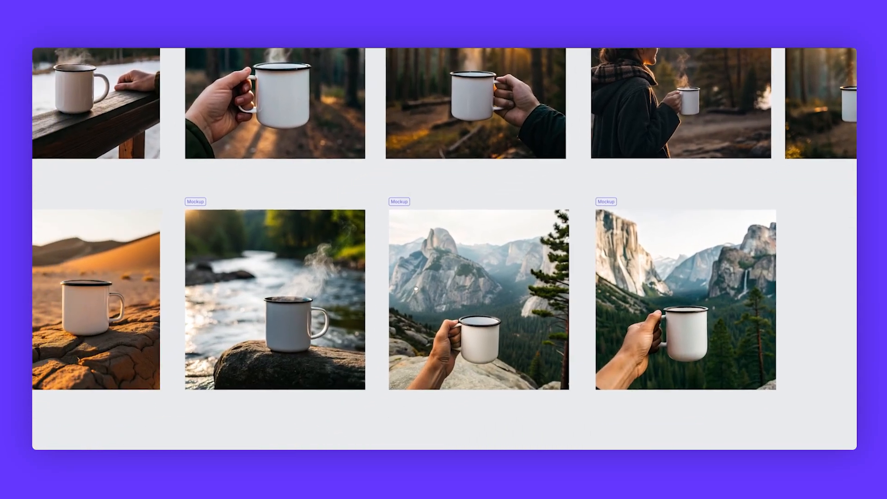
scroll("down", 3)
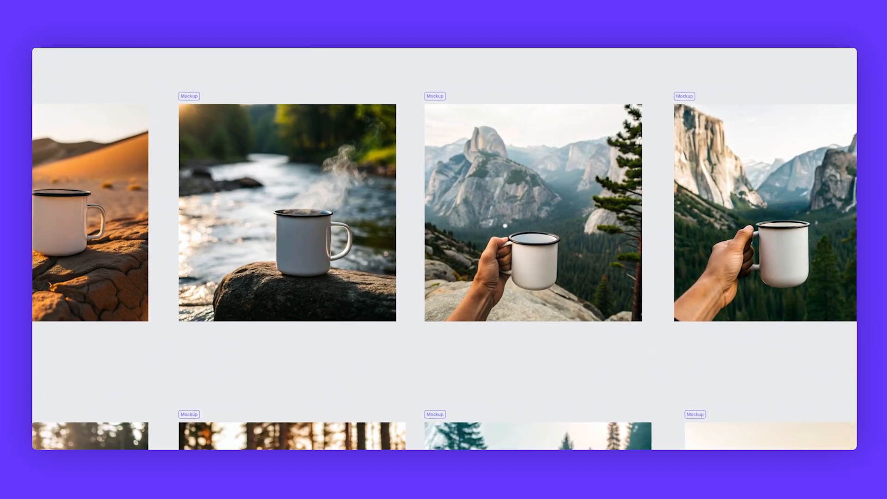
scroll("down", 3)
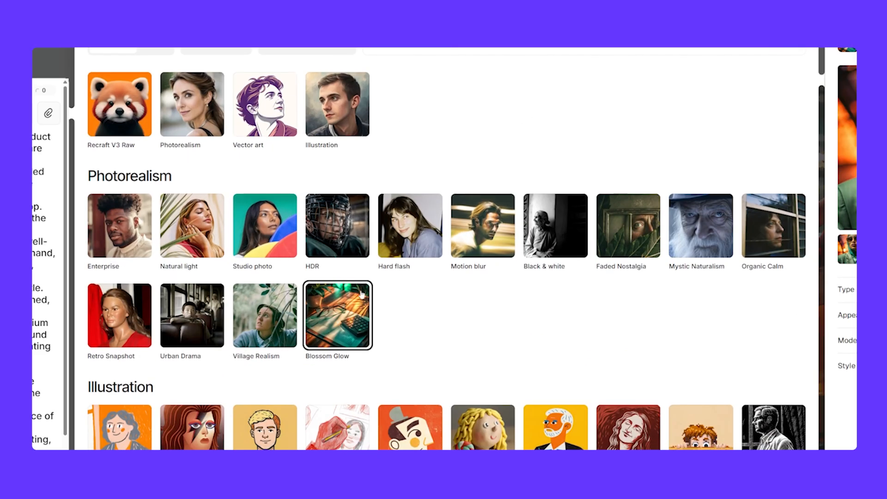
mouse_move(161, 66)
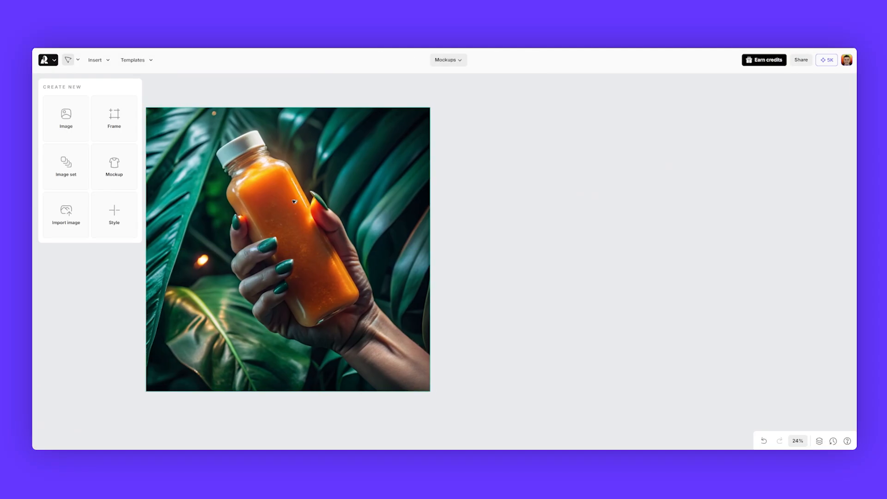
Step: Select the orange juice bottle image and regenerate it as a round glass shampoo bottle
left_click(287, 249)
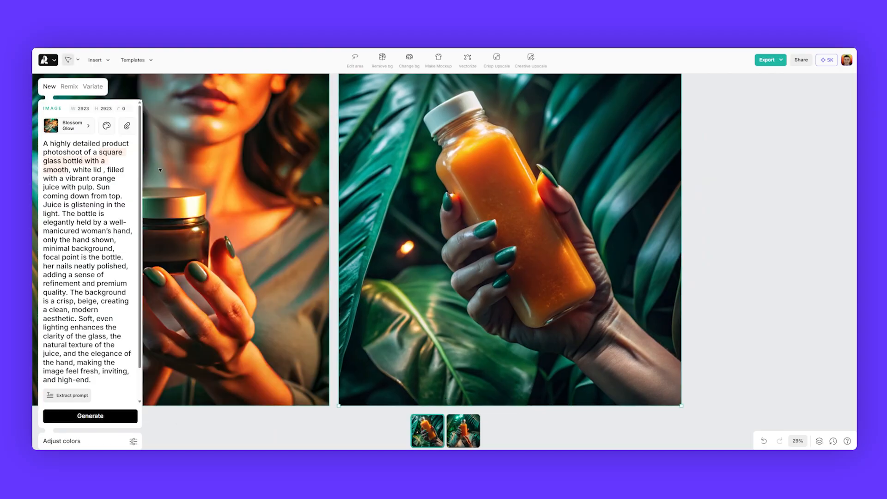
left_click(90, 415)
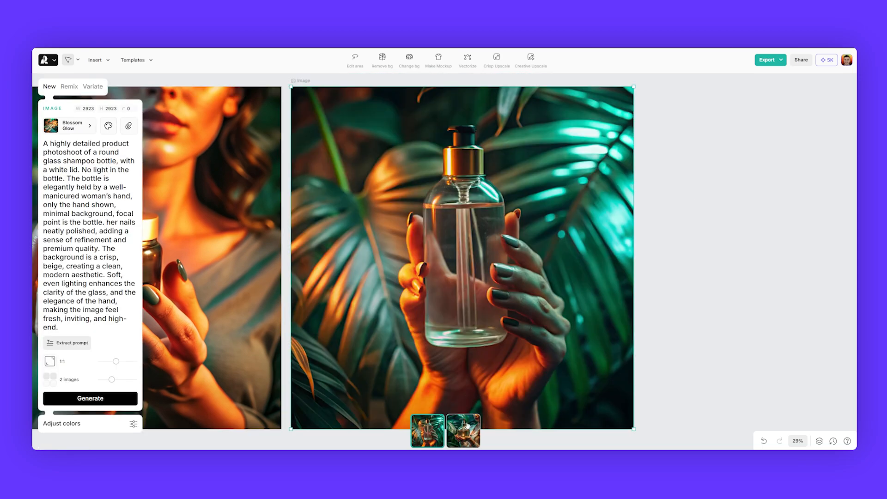
left_click(438, 60)
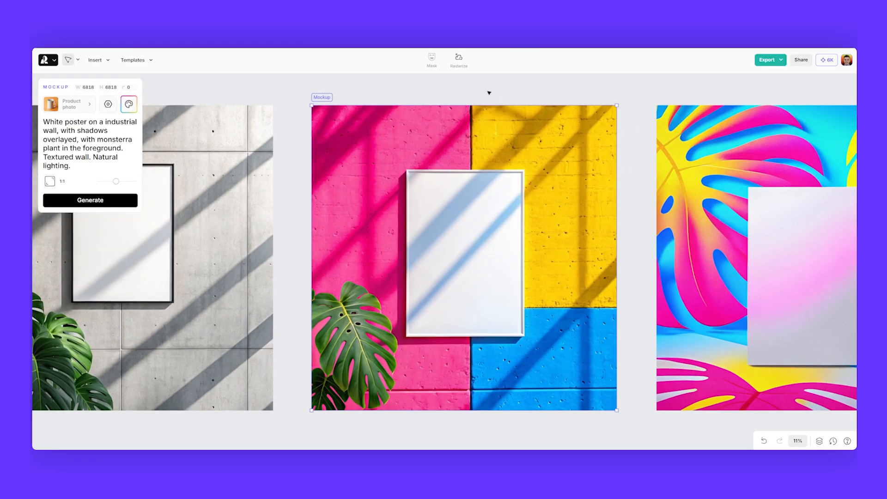
Step: Open Image colors for the poster mockup and pick a palette option
left_click(130, 104)
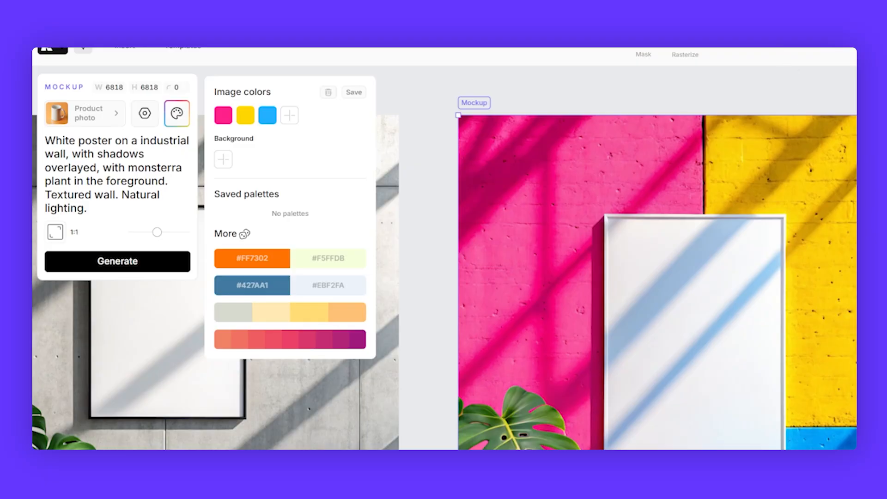
left_click(118, 260)
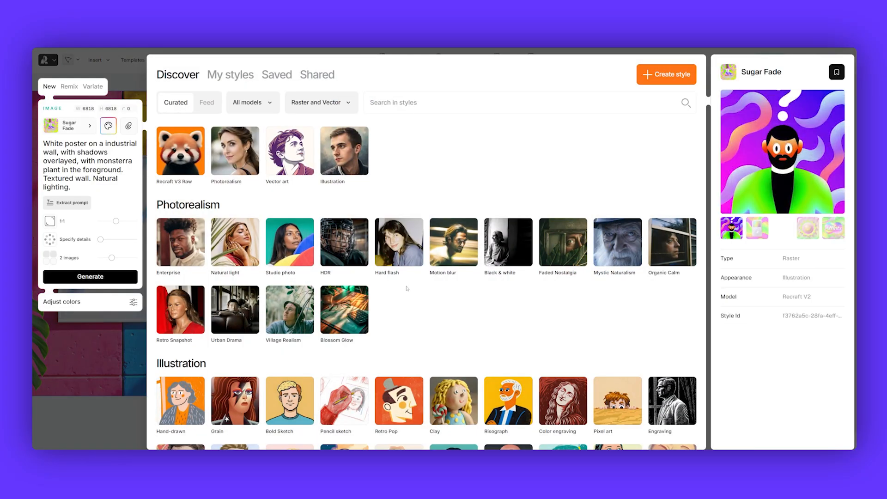
Step: Scroll through the Discover tab's curated photorealism and illustration styles
scroll("down", 3)
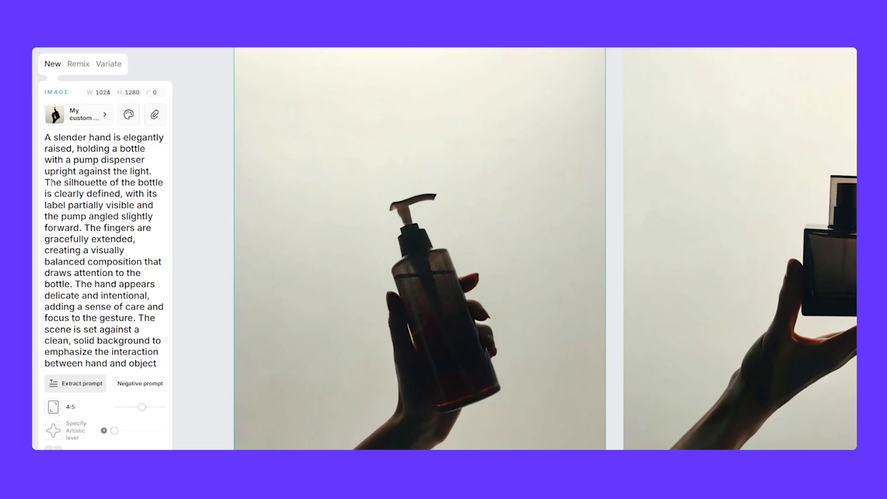
Step: Pan to the citrus and kiwi serum bottle mockups and select the empty canvas
left_click_drag(64, 182, 120, 193)
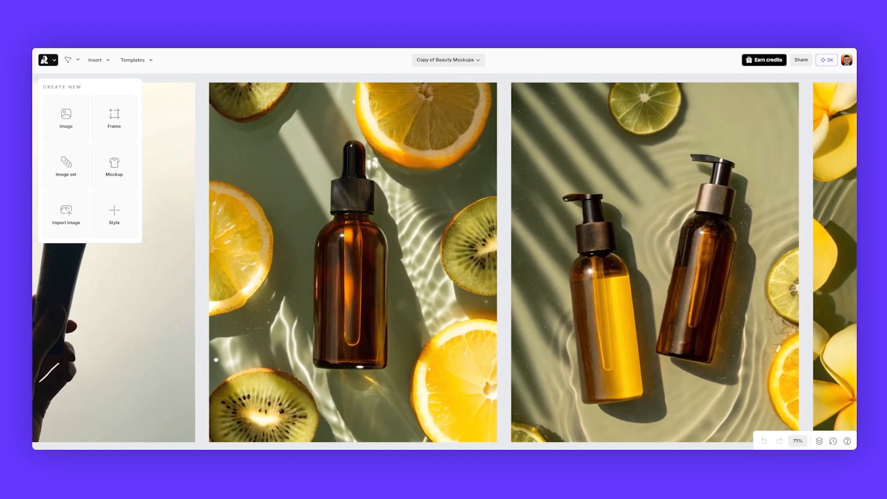
left_click(352, 258)
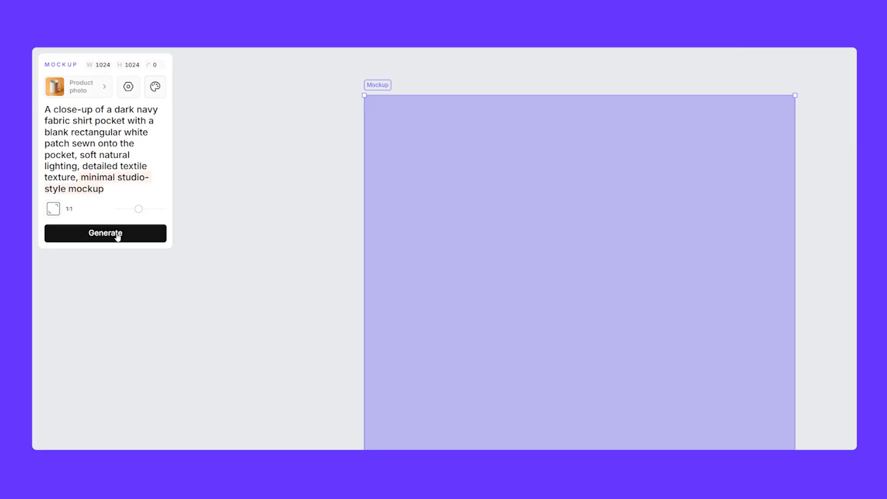
Step: Generate navy shirt pocket mockups with a blank white patch, then a revised straightened version
left_click(106, 233)
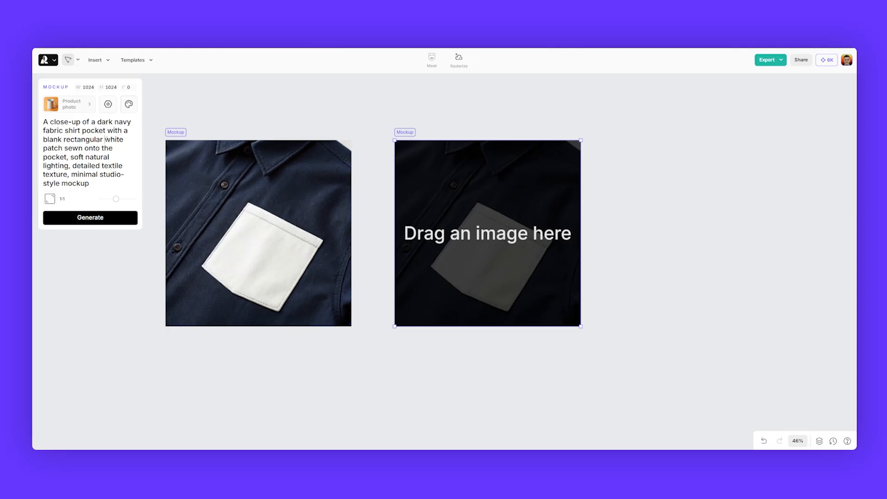
left_click(90, 218)
type("lightin, Make the shirt centered not angled. Add a gaussian blu")
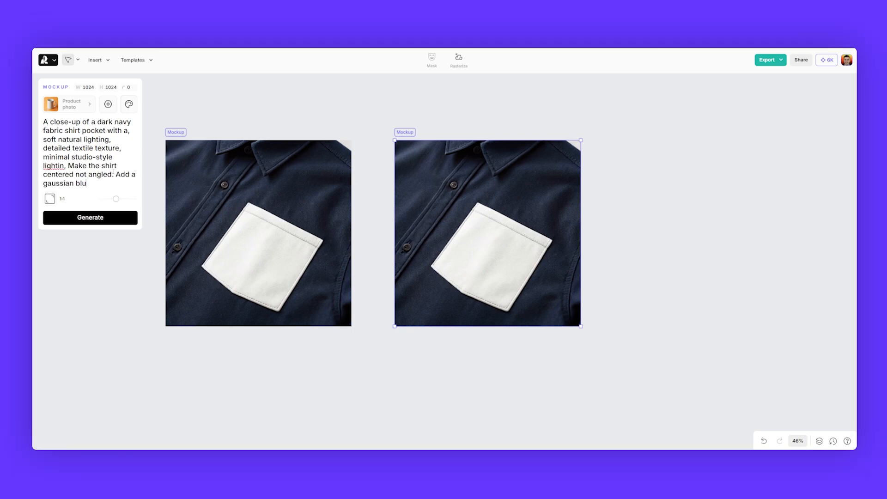
left_click(90, 218)
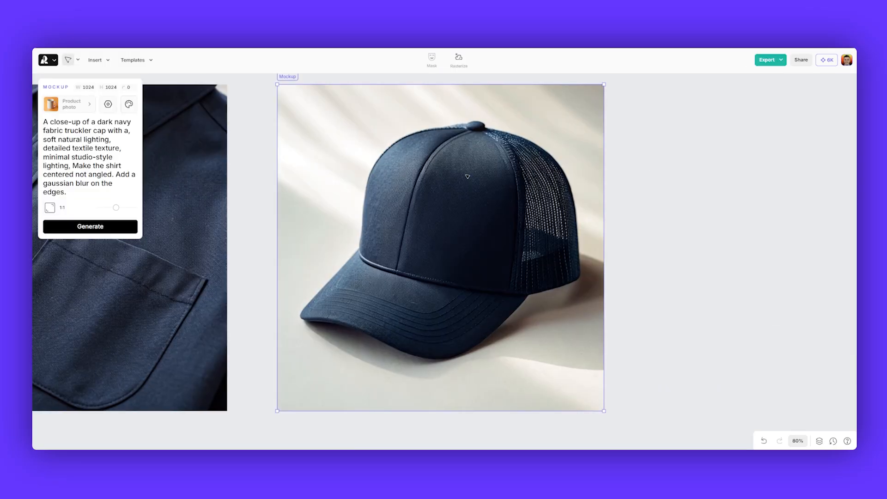
mouse_move(547, 229)
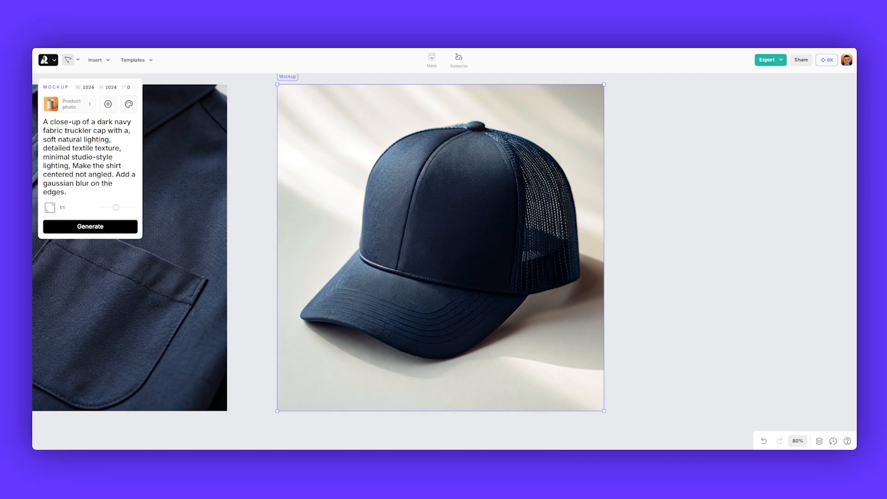
Step: Edit the Mockup prompt to a dark navy trucker cap and generate it
type("mna")
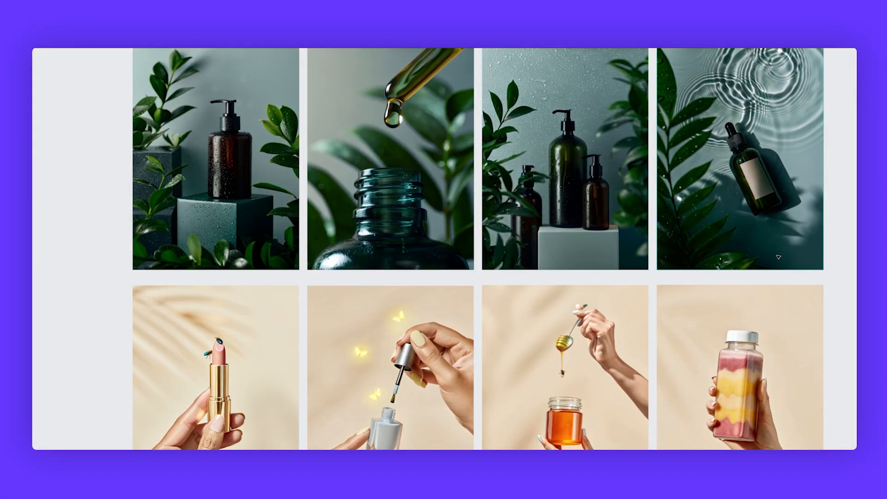
Step: Scroll across the canvas to view the Botanic Calm bottles and Soft Touch hand-held product shots
scroll("down", 3)
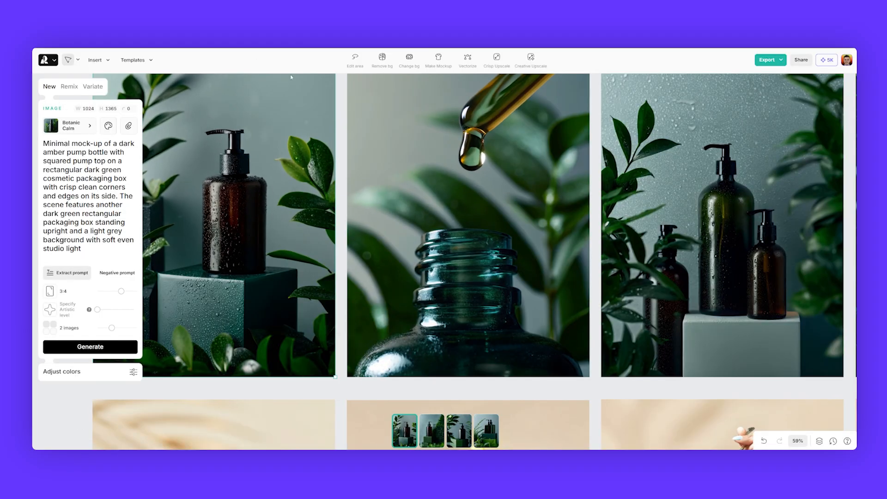
scroll("right", 3)
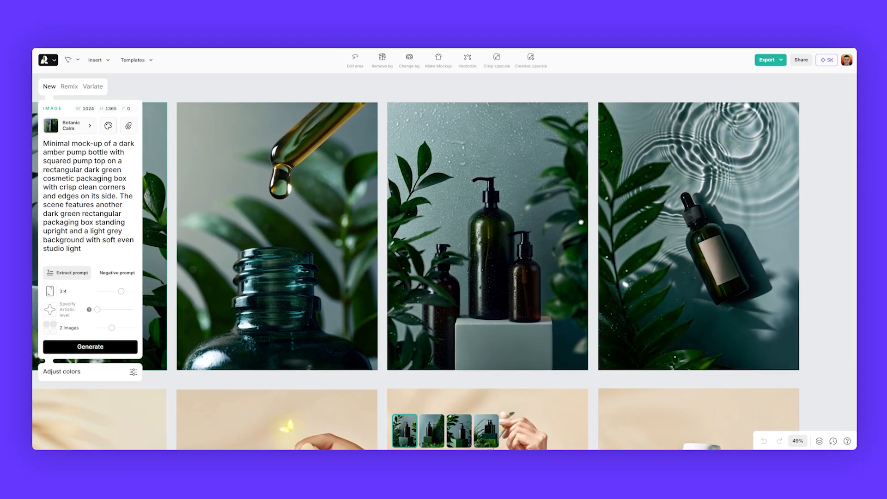
scroll("down", 3)
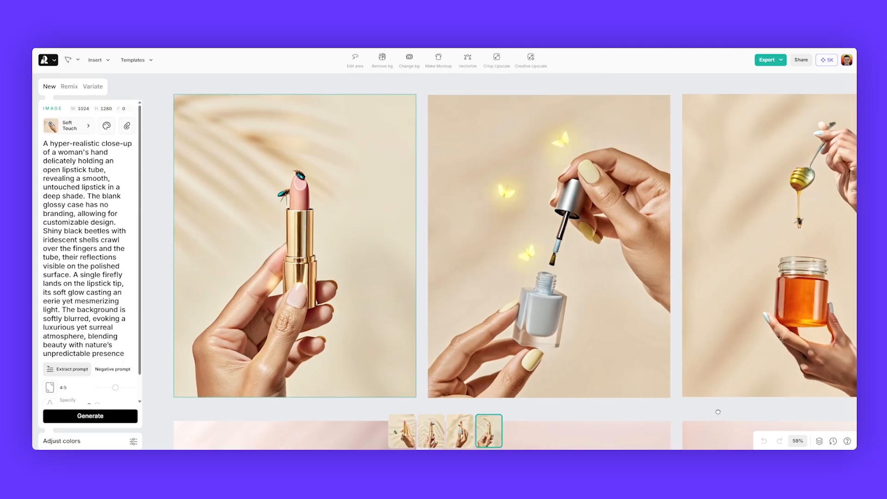
scroll("right", 3)
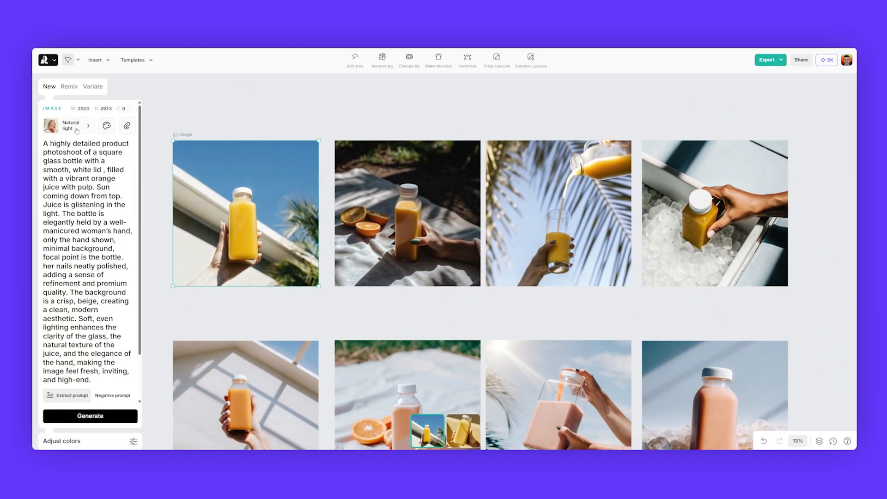
Step: Select the orange juice bottle image to inspect its Natural light style settings
left_click(88, 124)
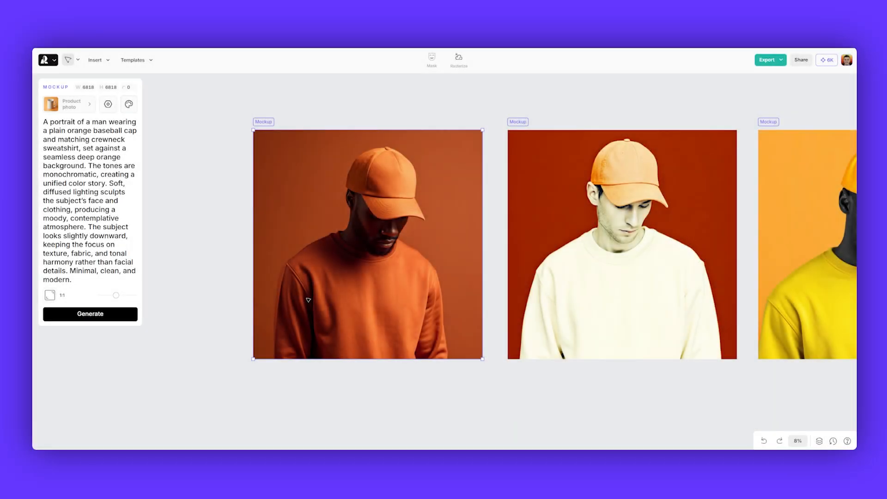
Step: Browse the cap-and-sweatshirt portrait mockups in orange, cream and yellow, then deselect
scroll("up", 3)
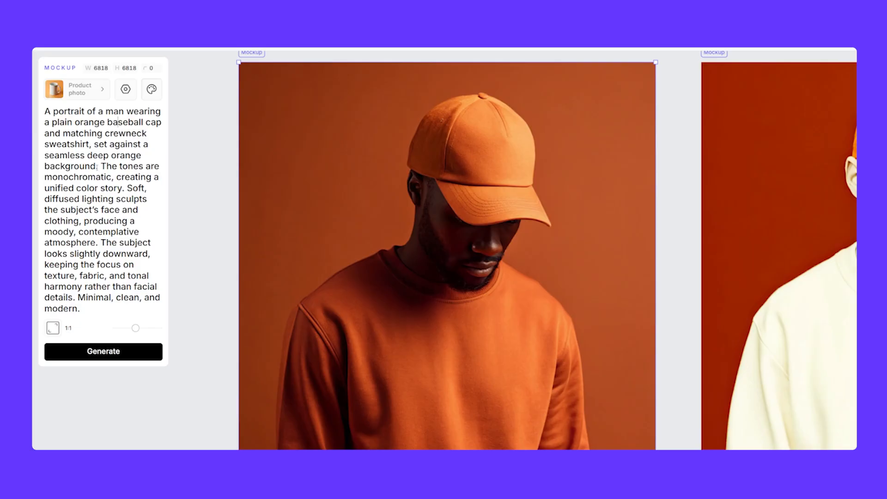
left_click_drag(98, 165, 123, 188)
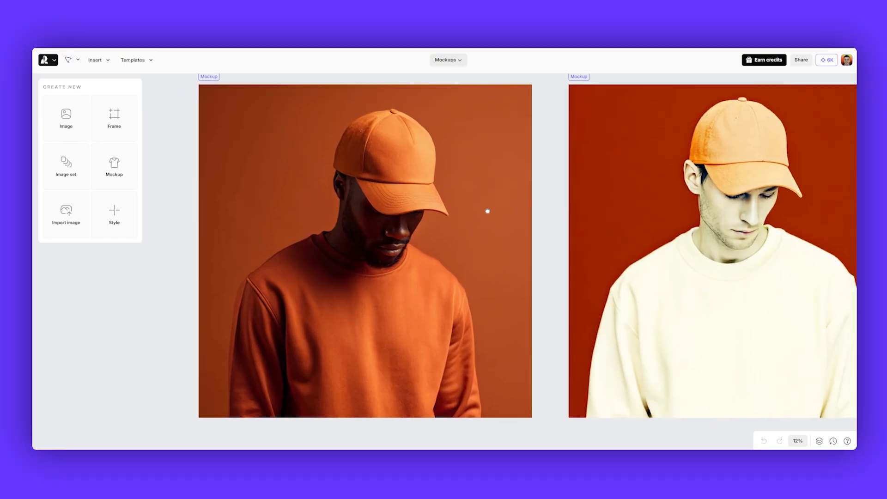
left_click(366, 249)
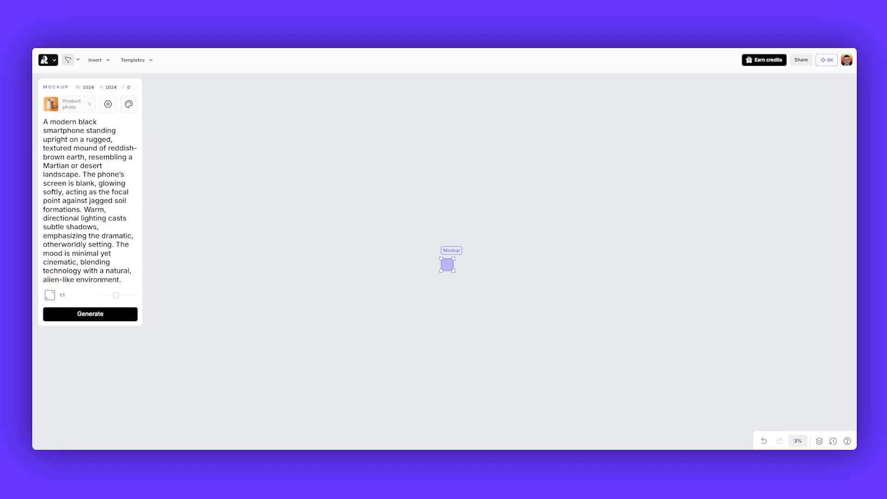
Step: Generate the black smartphone mockup standing on a reddish Martian earth mound
left_click(90, 313)
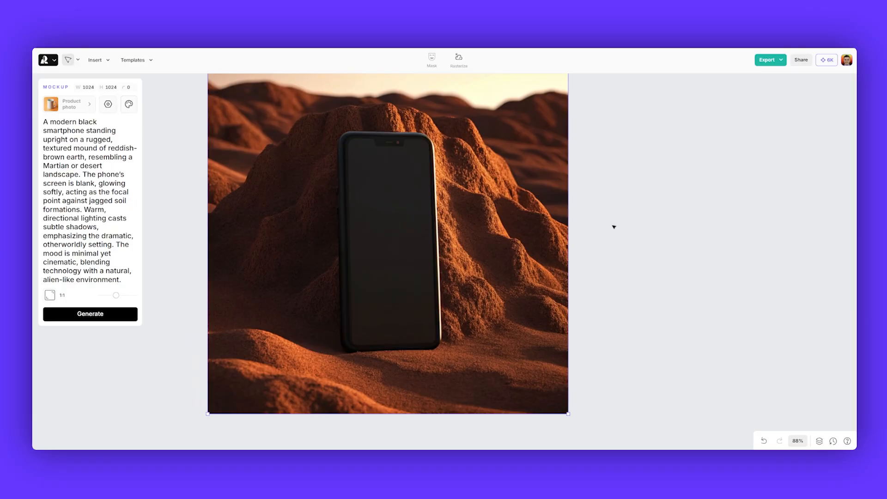
mouse_move(423, 151)
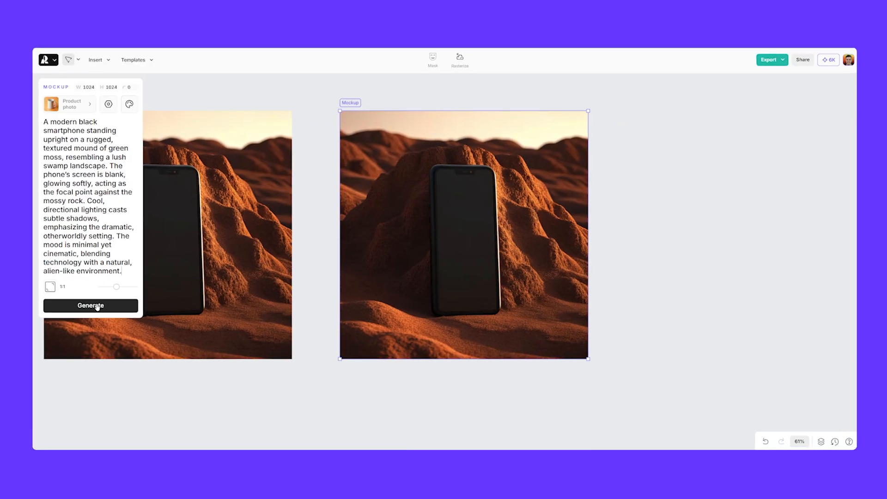
Step: Generate the green-moss swamp variant of the smartphone mockup
left_click(89, 306)
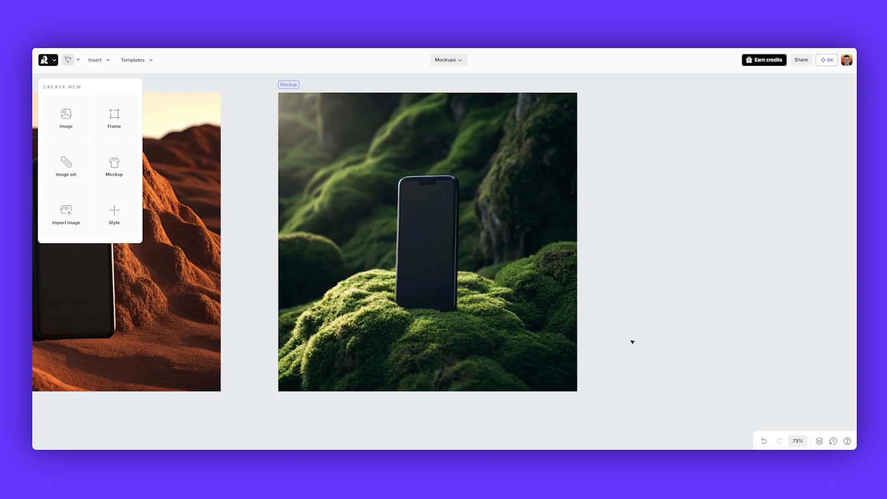
scroll("up", 3)
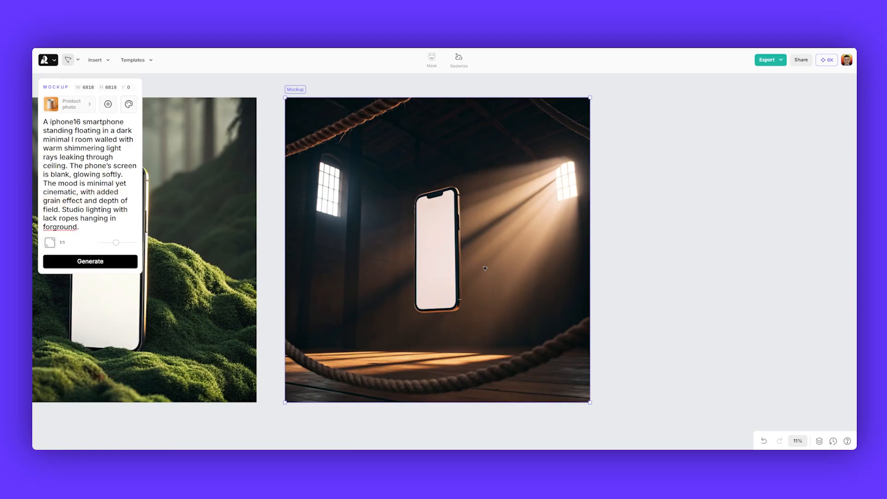
mouse_move(471, 280)
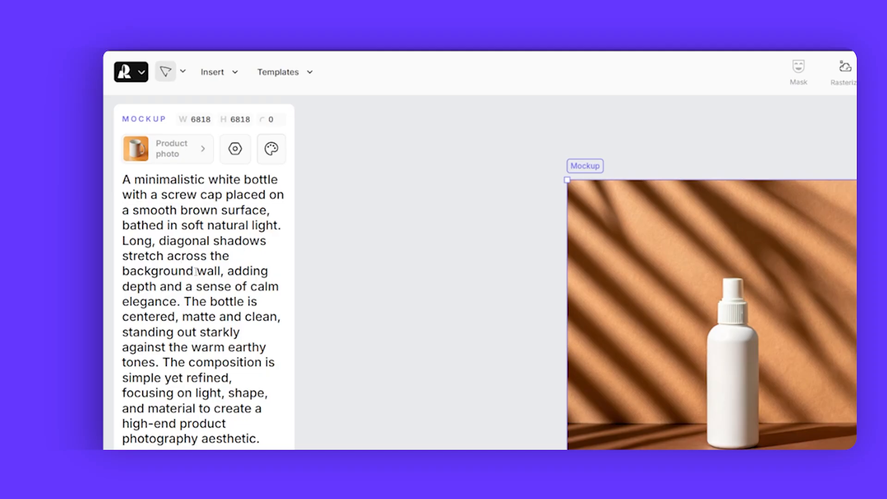
Step: Select the white spray bottle mockup to show it beside the white and black pouch mockups
left_click(90, 305)
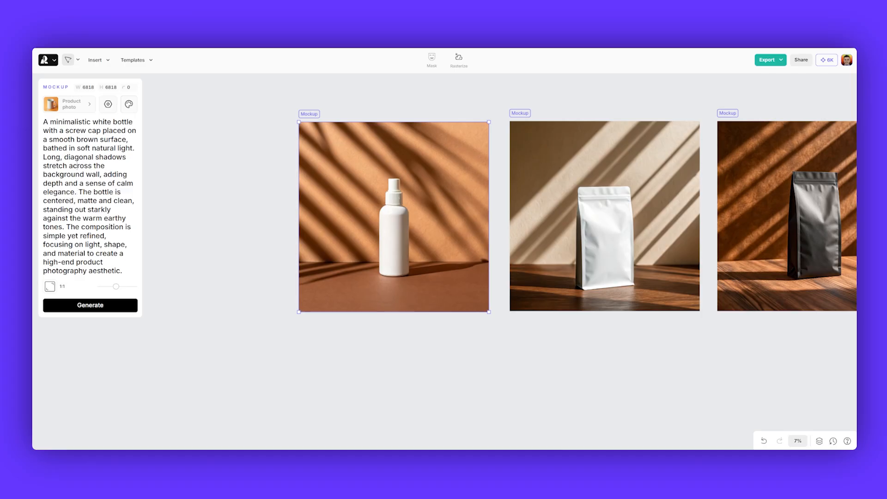
mouse_move(212, 221)
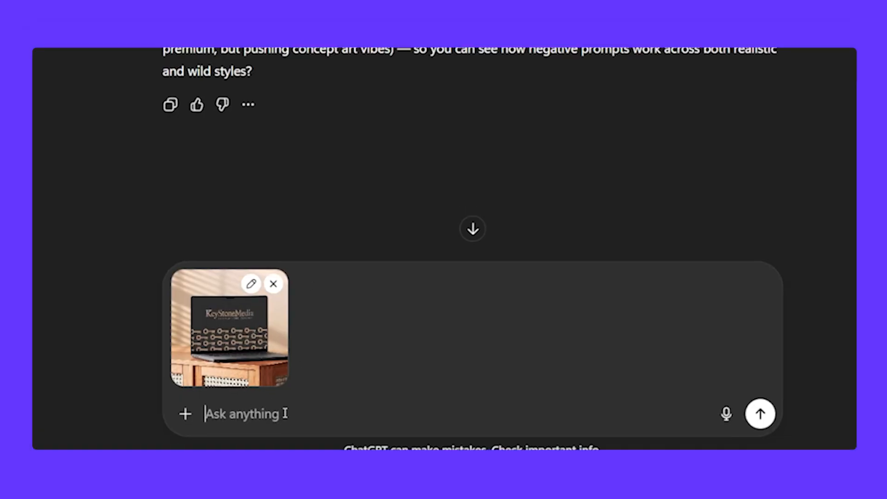
Step: Ask ChatGPT to extract the prompt from the attached laptop-on-rattan-cabinet photo
type("Extract t")
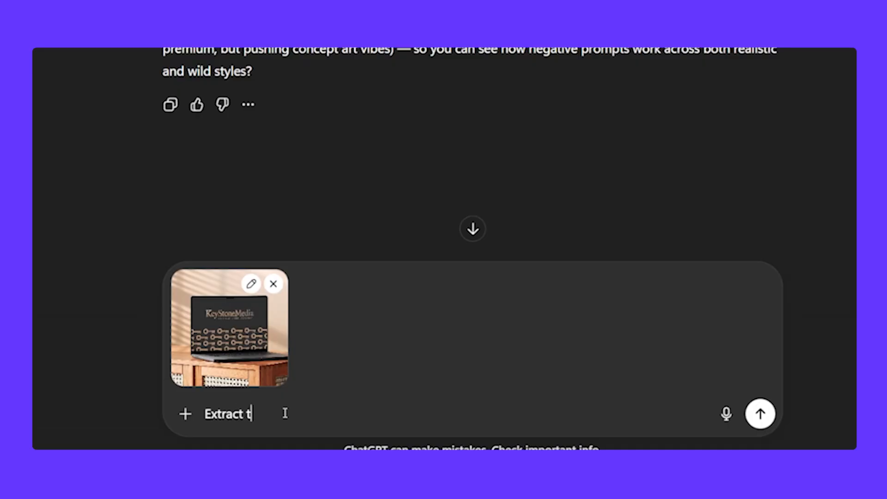
type("he prompt f")
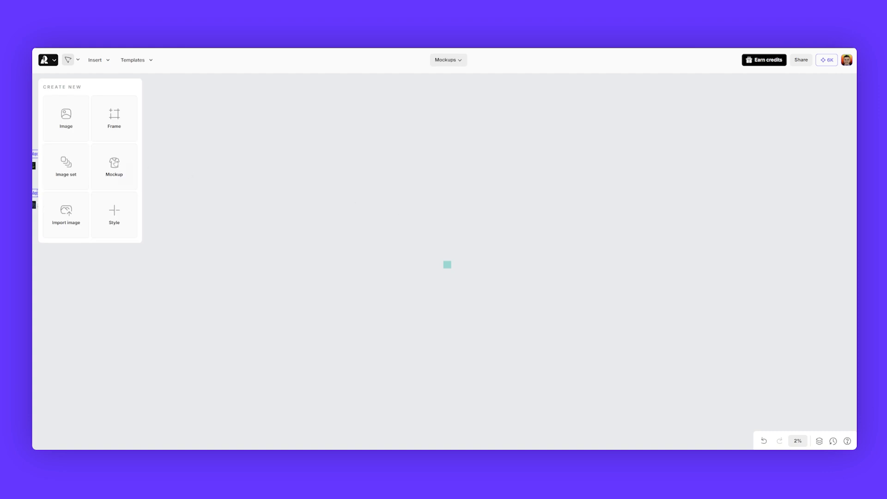
Step: Create a new Mockup from the extracted prompt and generate laptop-on-rattan-cabinet images
left_click(65, 115)
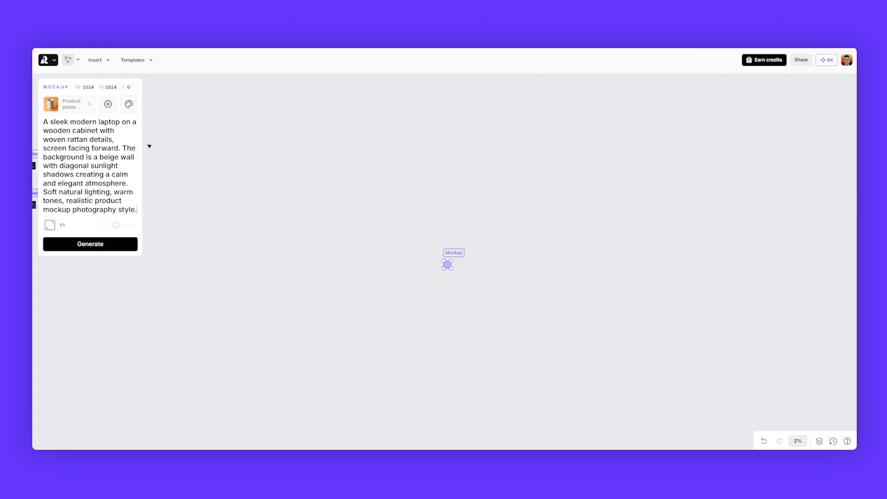
left_click(90, 244)
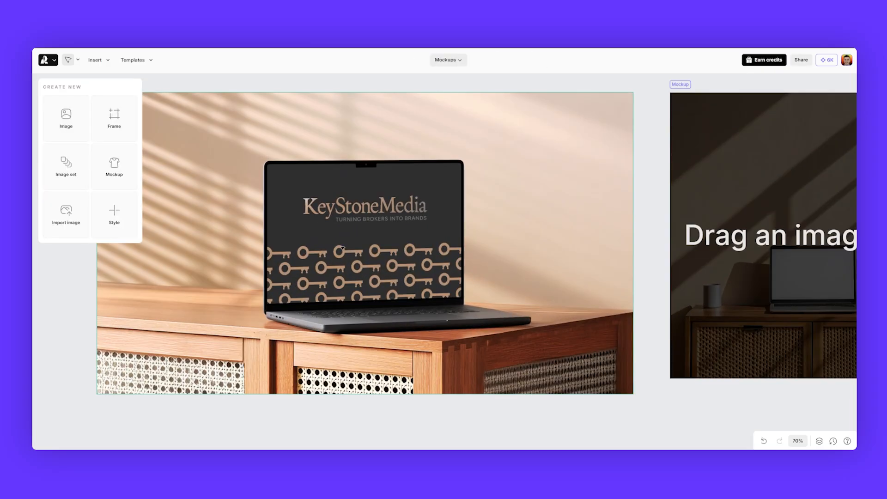
scroll("down", 3)
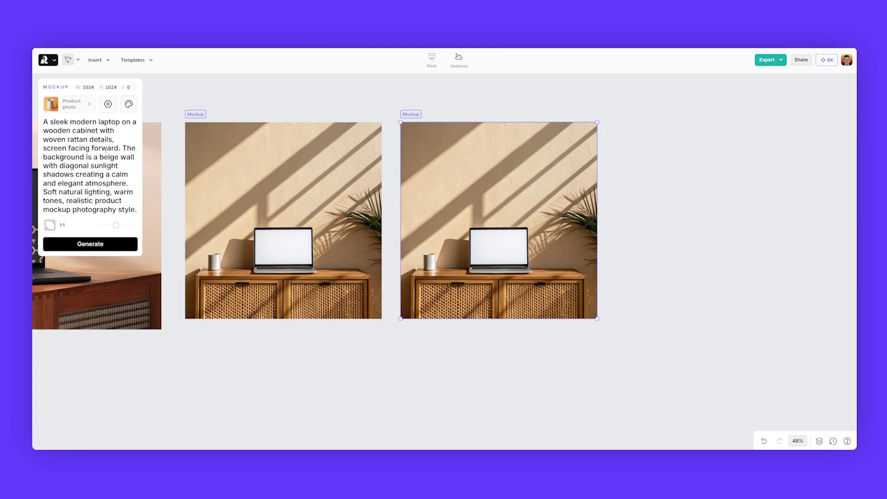
mouse_move(519, 238)
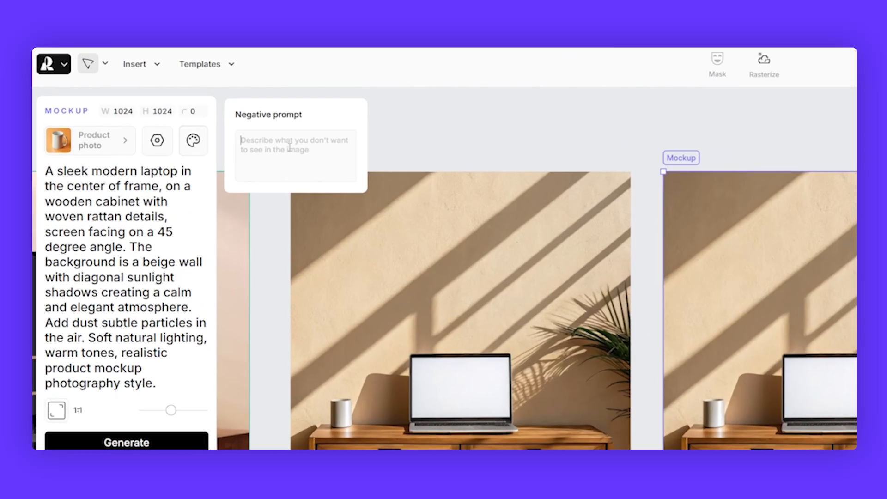
Step: Add 'plants' to the negative prompt and select the new plant-free angled-laptop mockup
type("plants")
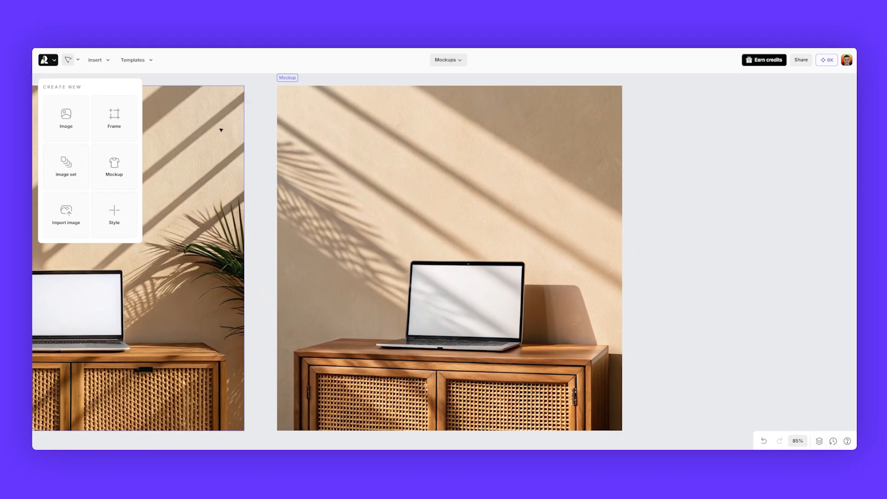
left_click(449, 258)
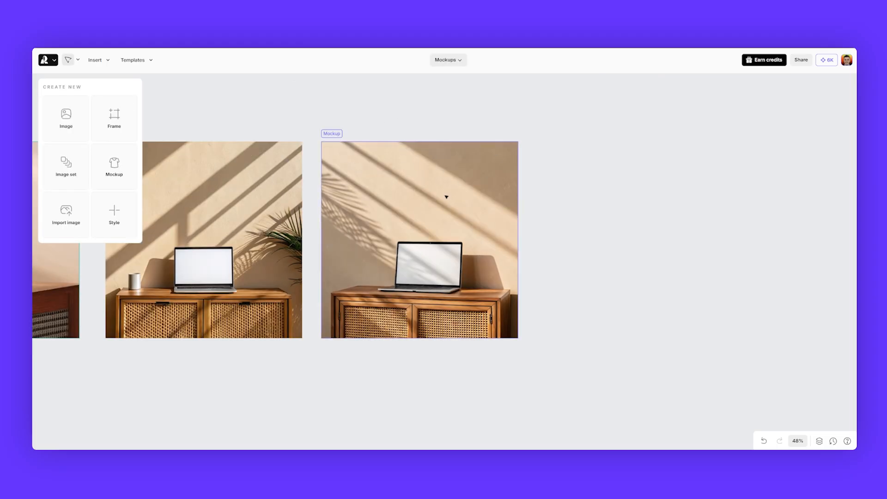
Step: Rasterize the mockup, frame it, and scale the image up to crop closer on the laptop
scroll("down", 3)
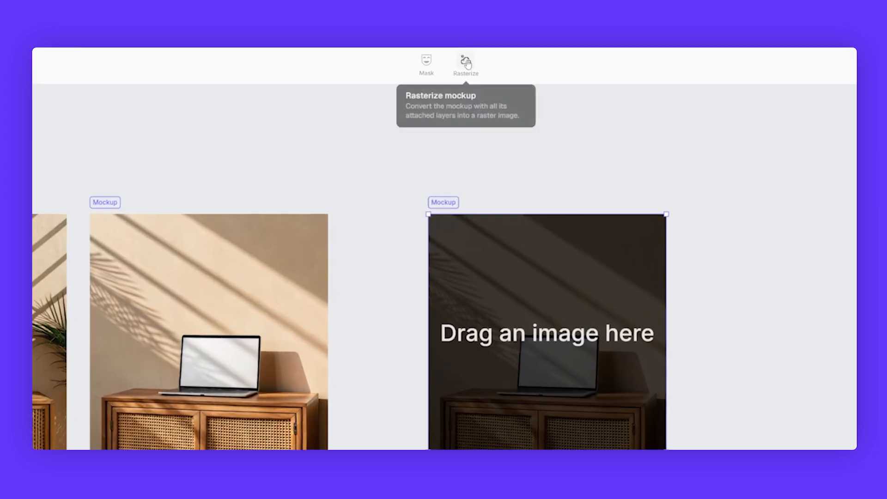
left_click(465, 61)
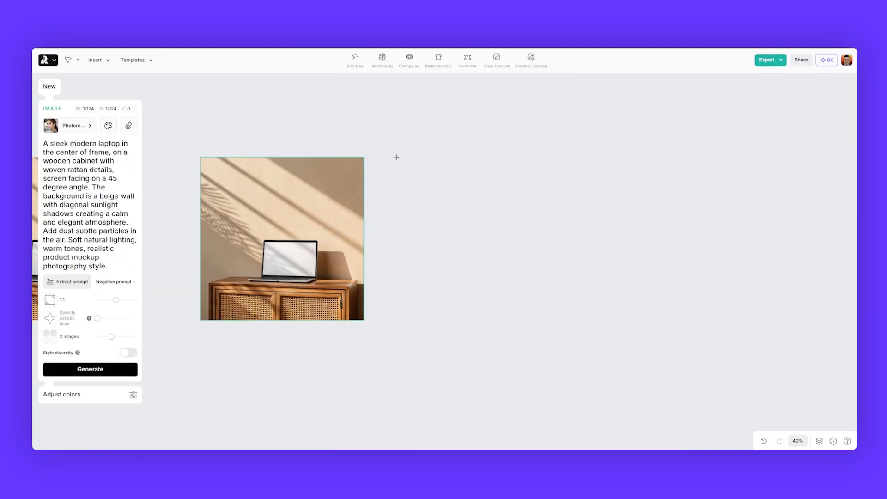
key("f")
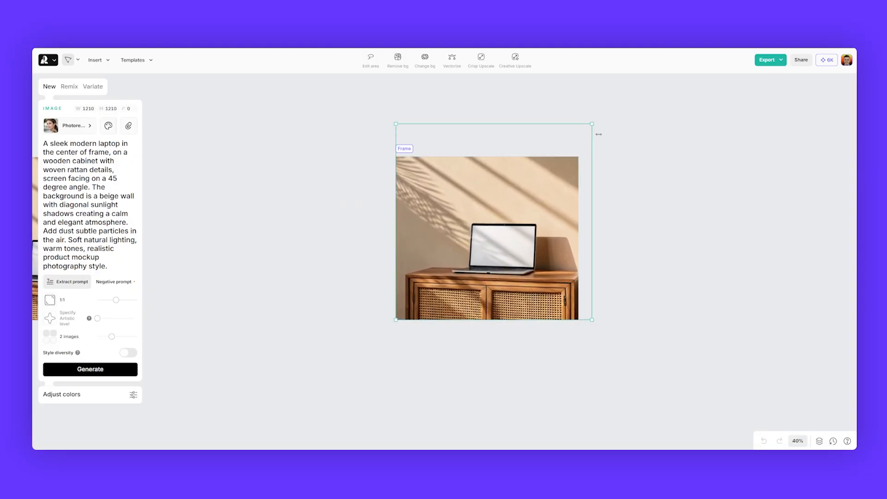
left_click_drag(593, 134, 701, 134)
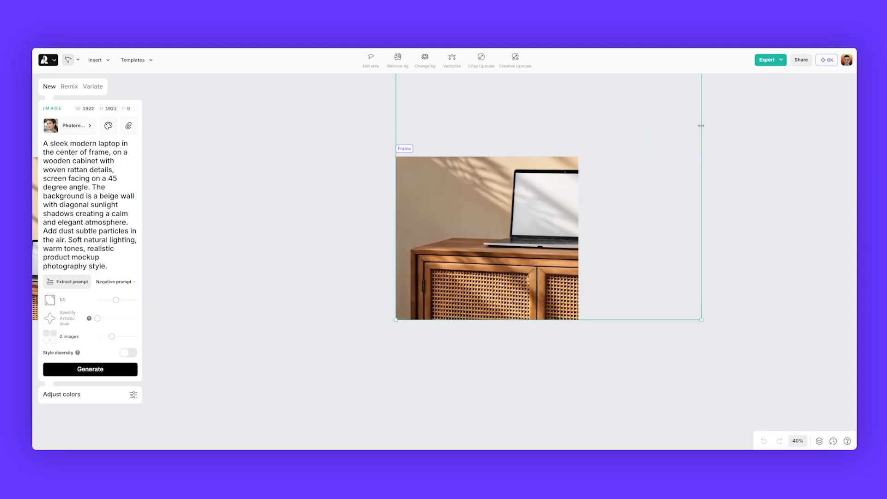
left_click_drag(702, 319, 739, 362)
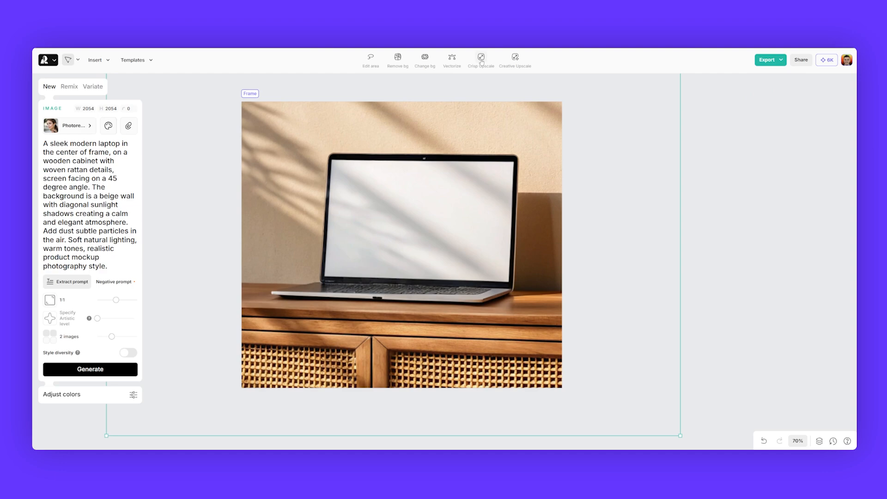
Step: Crop-upscale the mockup and export it in JPG format instead of PNG
left_click(89, 369)
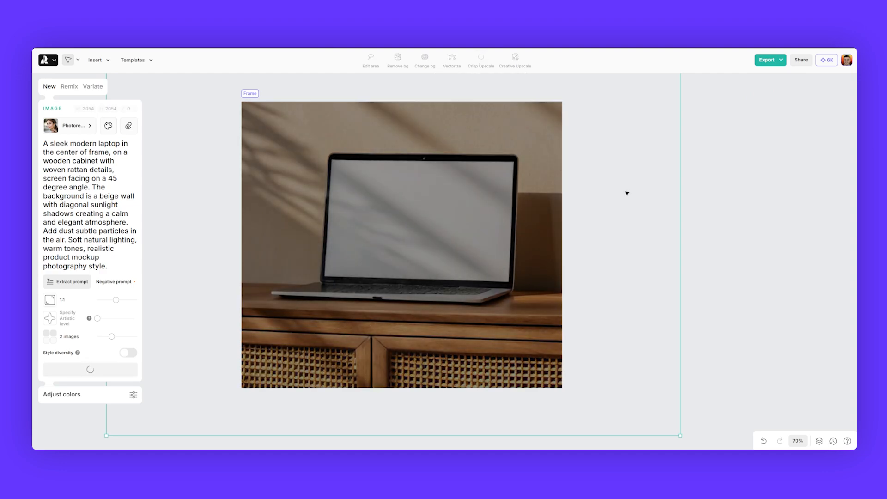
left_click(767, 59)
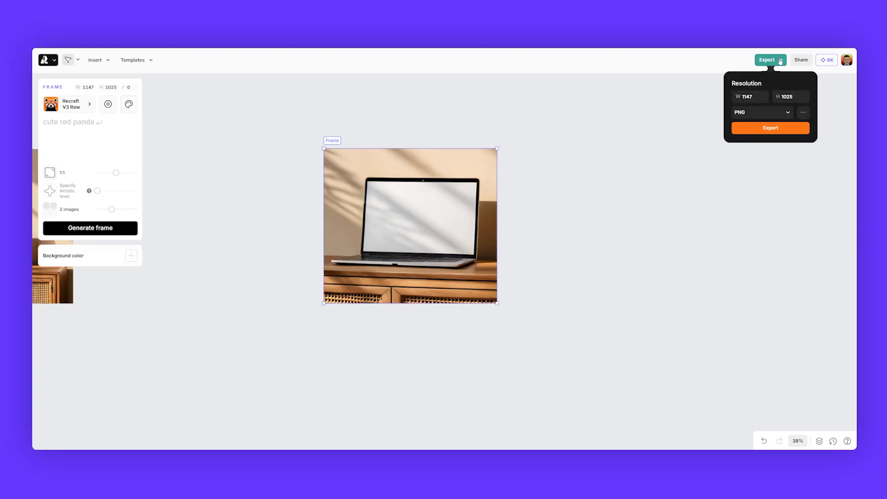
left_click(761, 111)
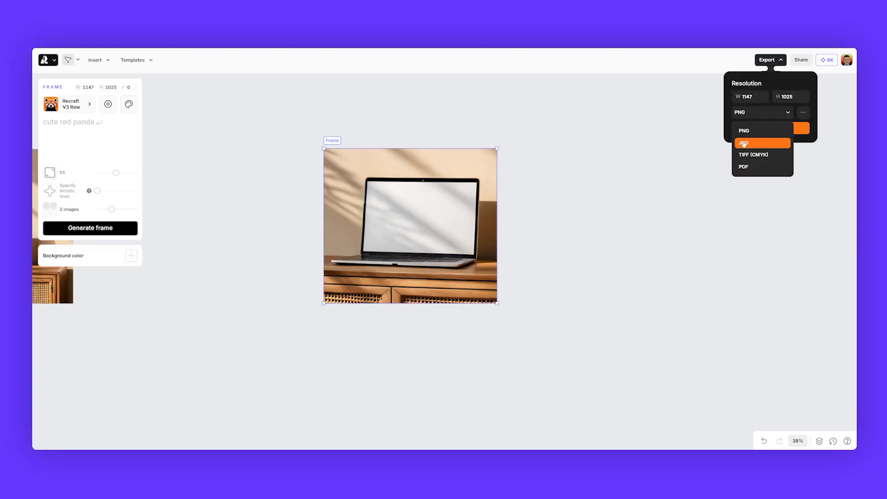
left_click(742, 142)
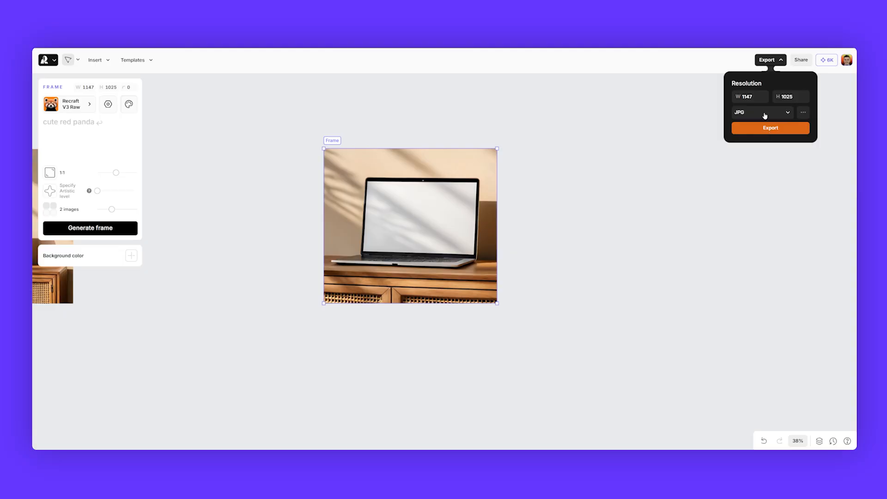
left_click(769, 127)
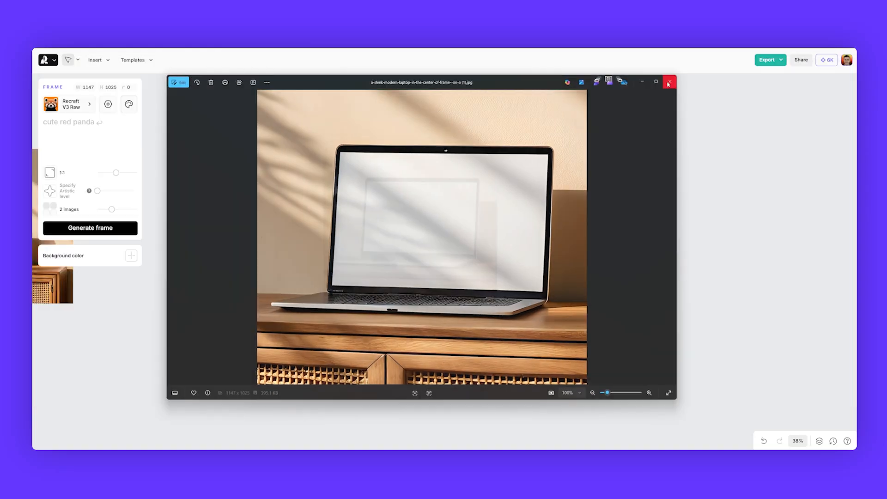
Step: Close the exported JPG preview in Windows Photos
left_click(668, 82)
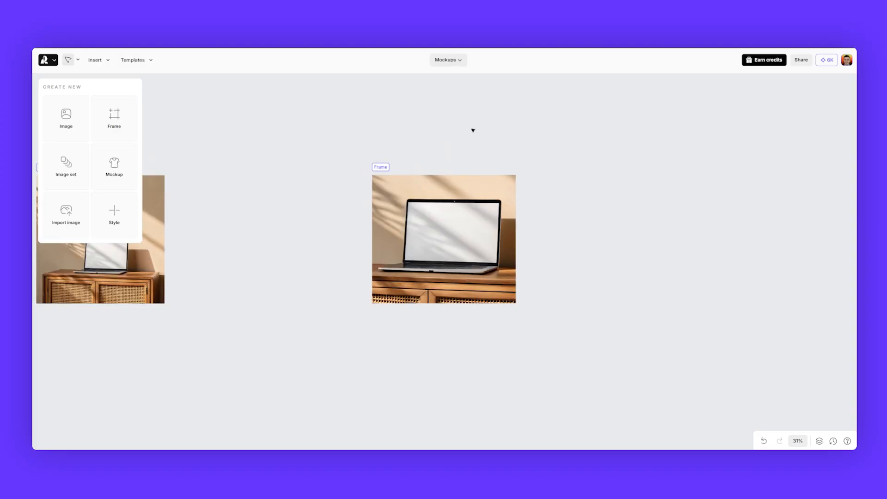
mouse_move(475, 129)
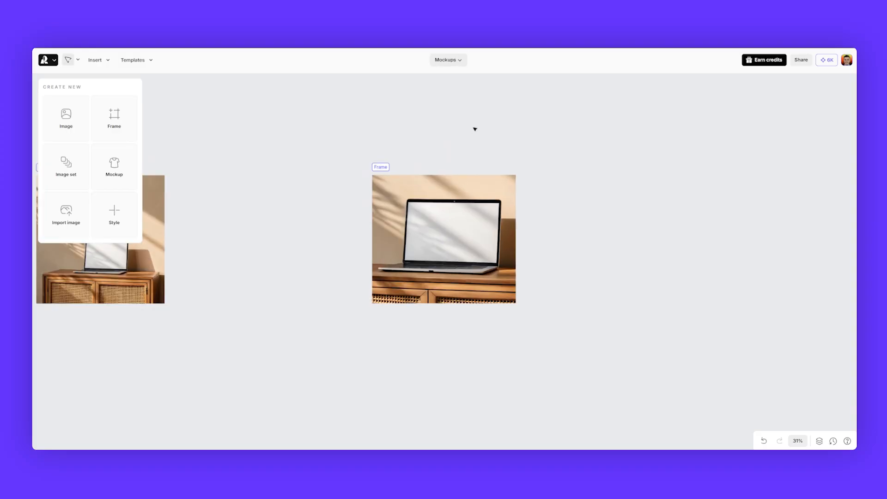